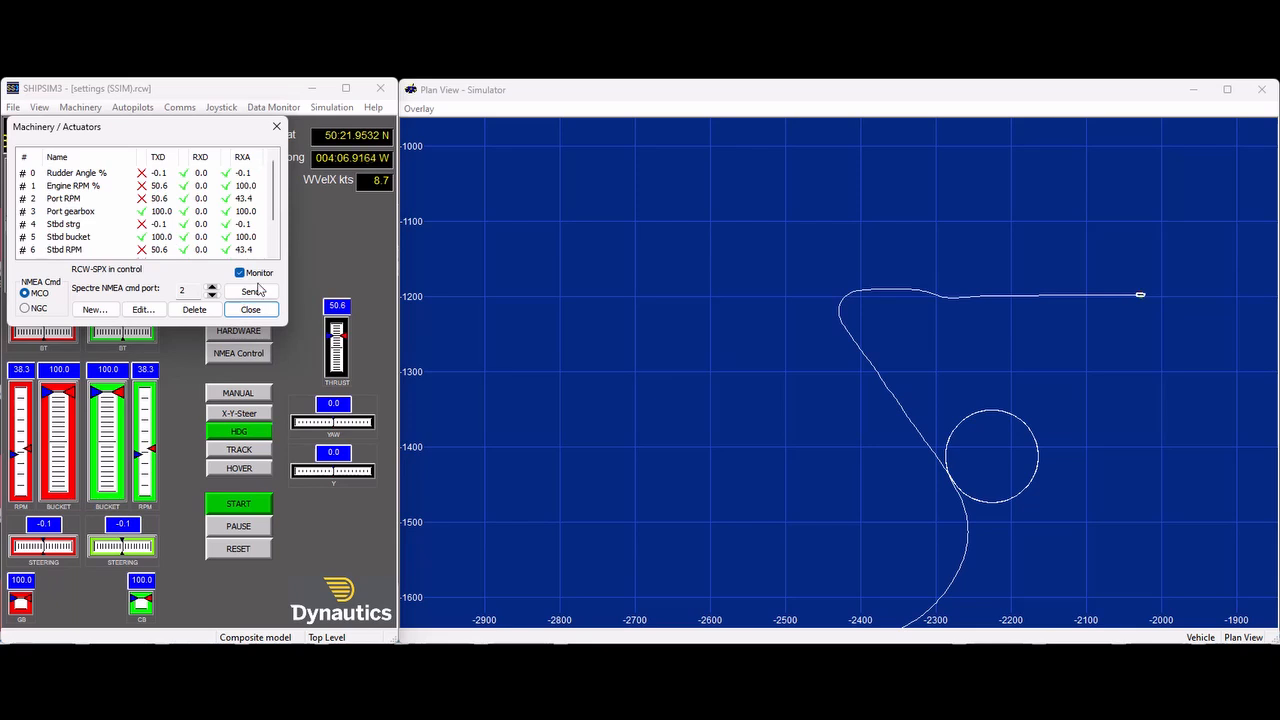
Dismiss the Machinery / Actuators channel listing after reviewing it.
left_click(331, 107)
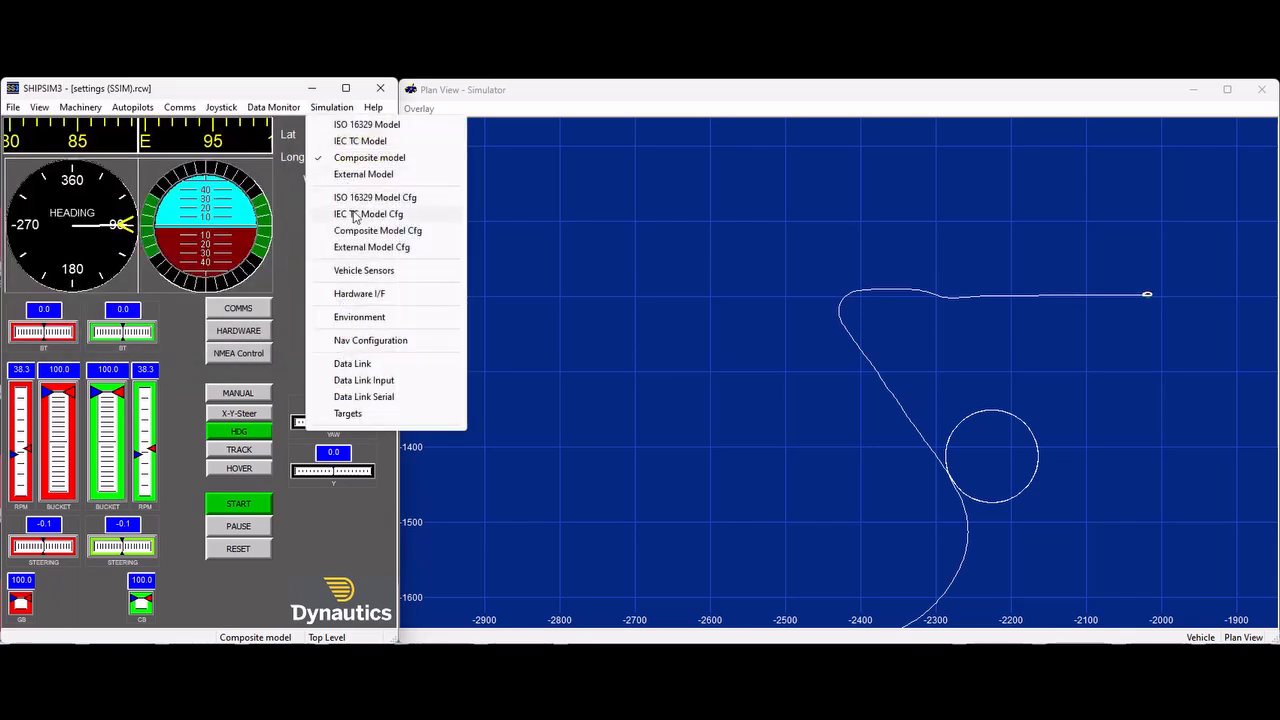
Check Thruster 0's tunnel type, position, diameter and RPM socket (8: Port BT).
left_click(377, 230)
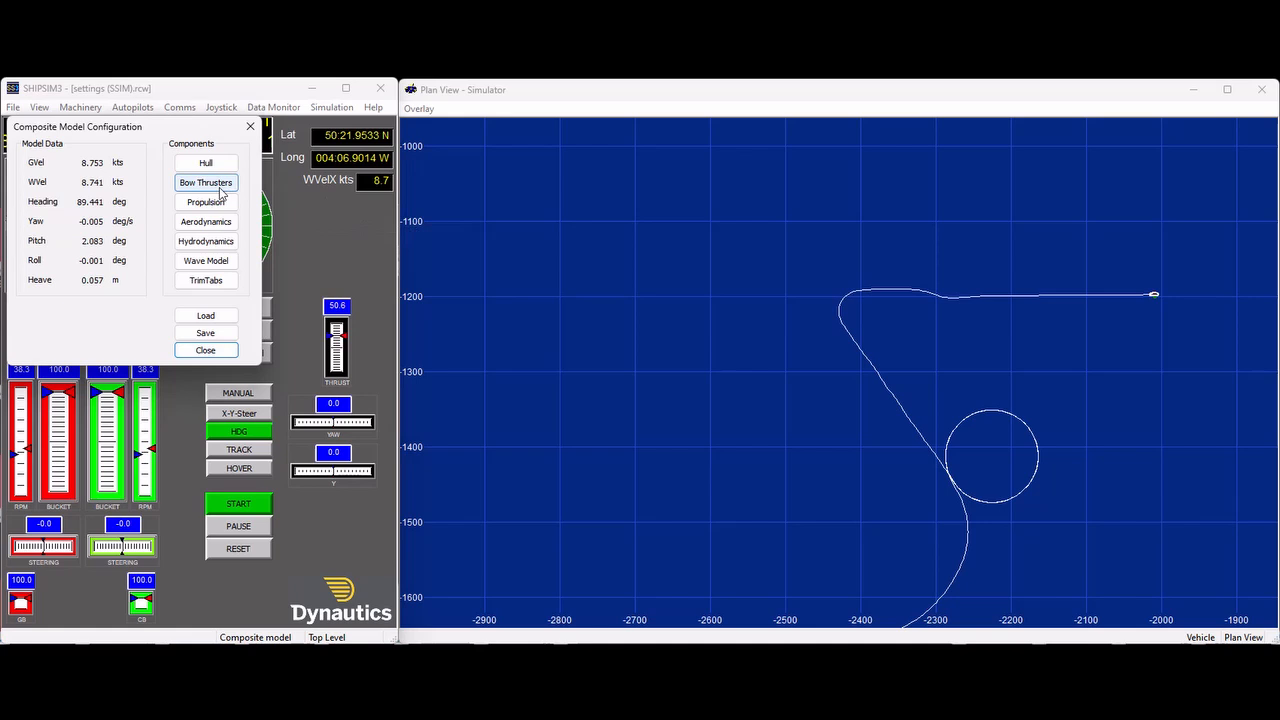
left_click(205, 182)
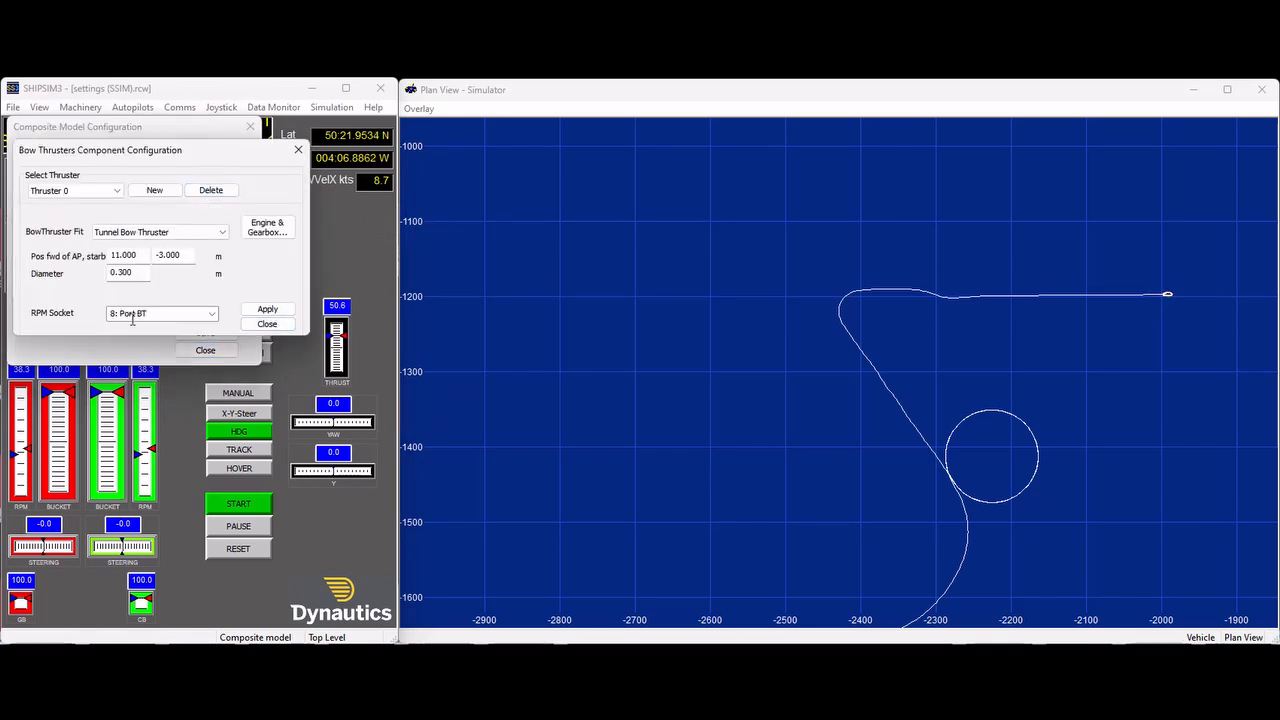
left_click(75, 190)
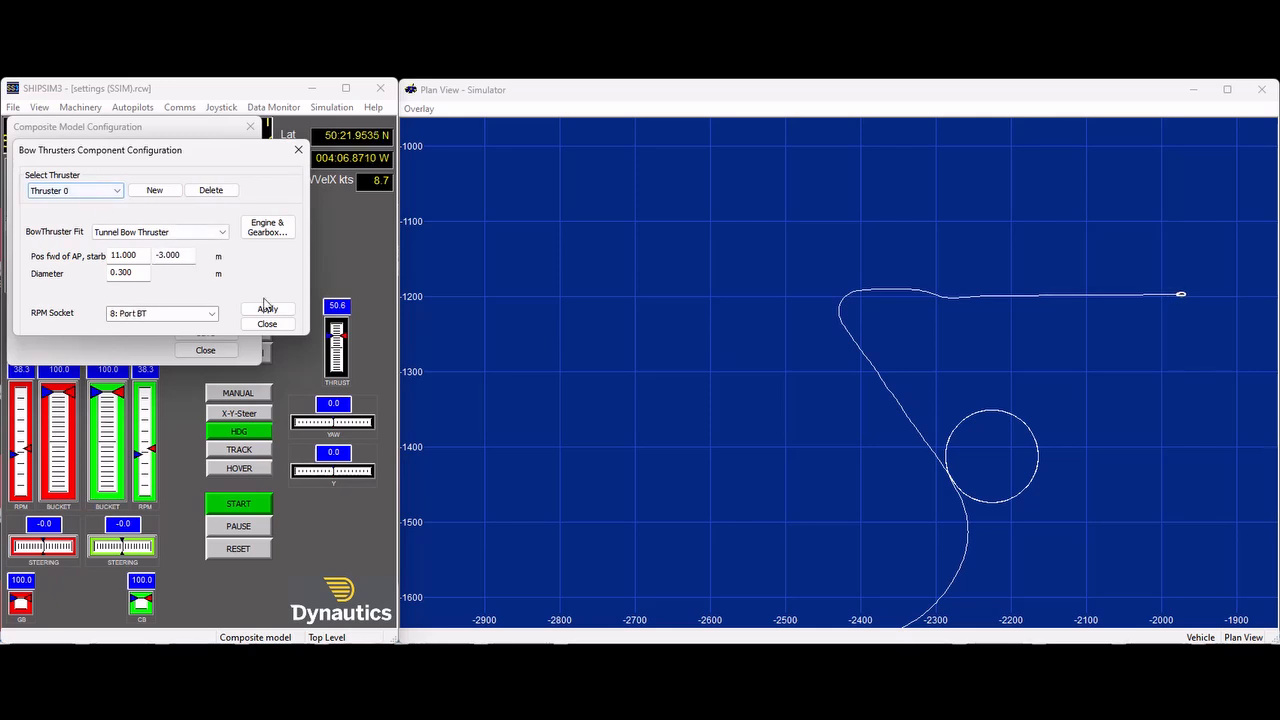
left_click(267, 323)
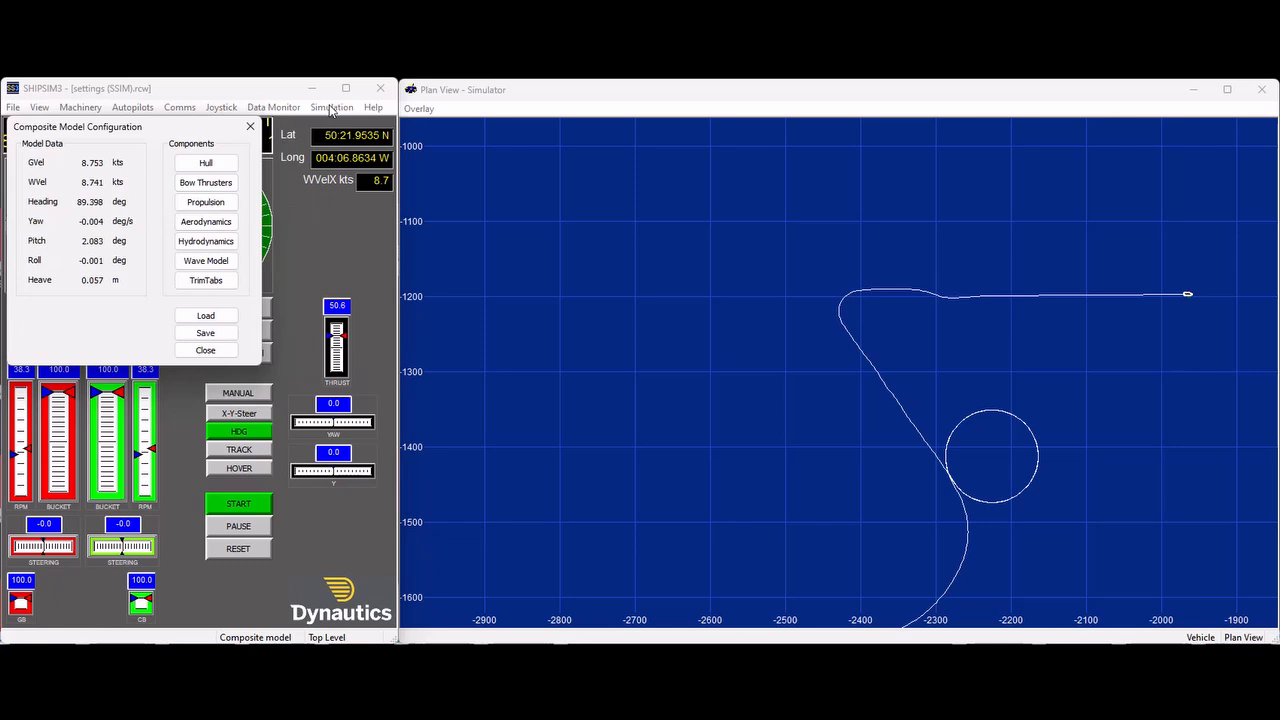
Show the twin waterjet propulsion fit and the port shaft's engine and gearbox parameters.
left_click(205, 201)
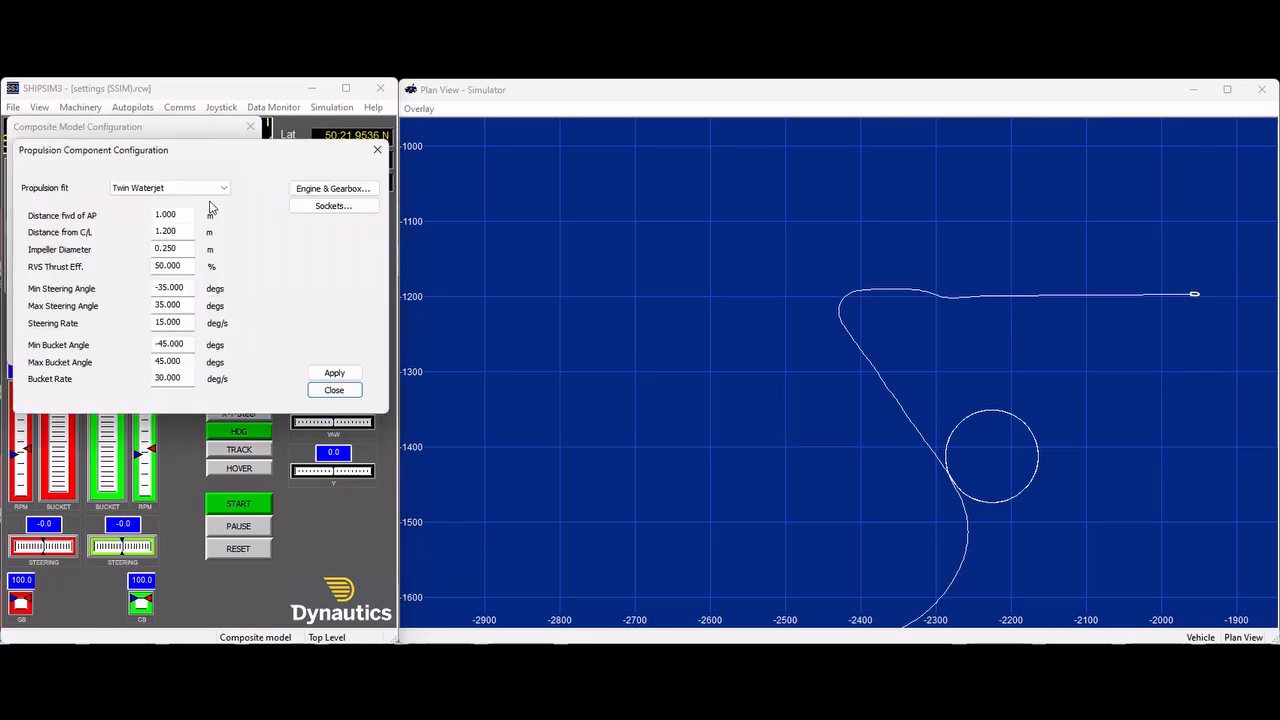
mouse_move(219, 201)
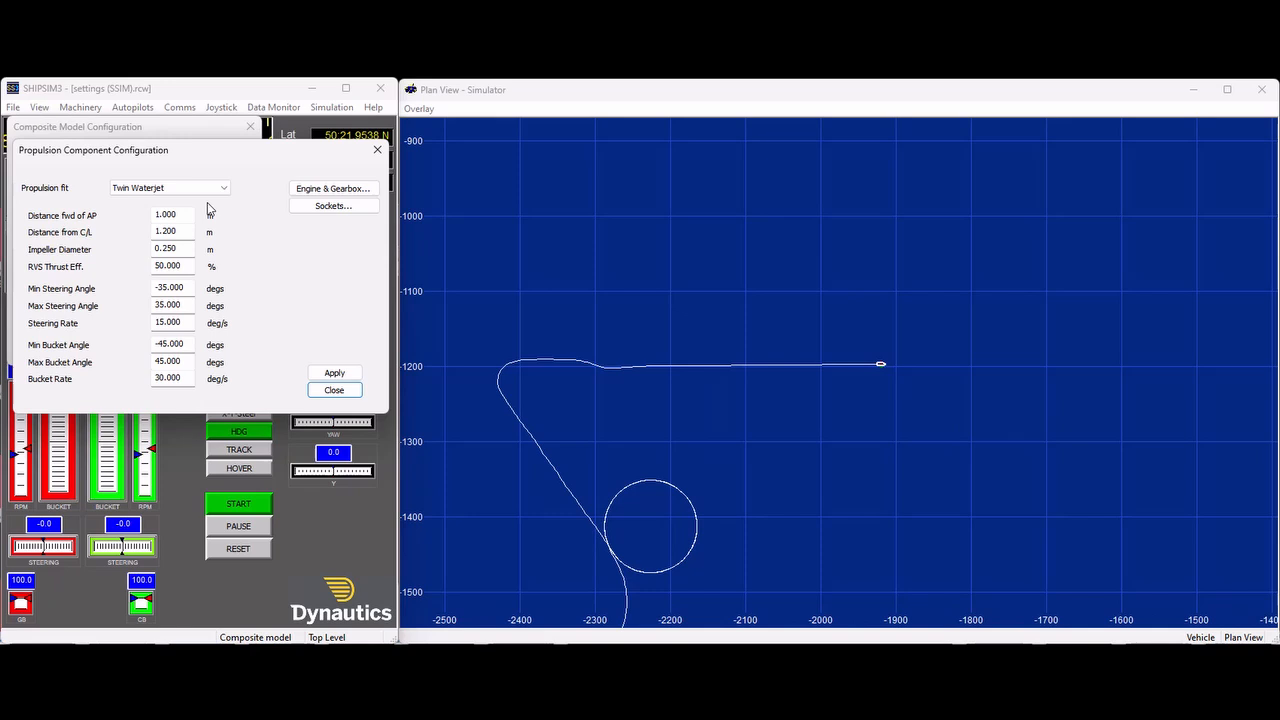
left_click(333, 188)
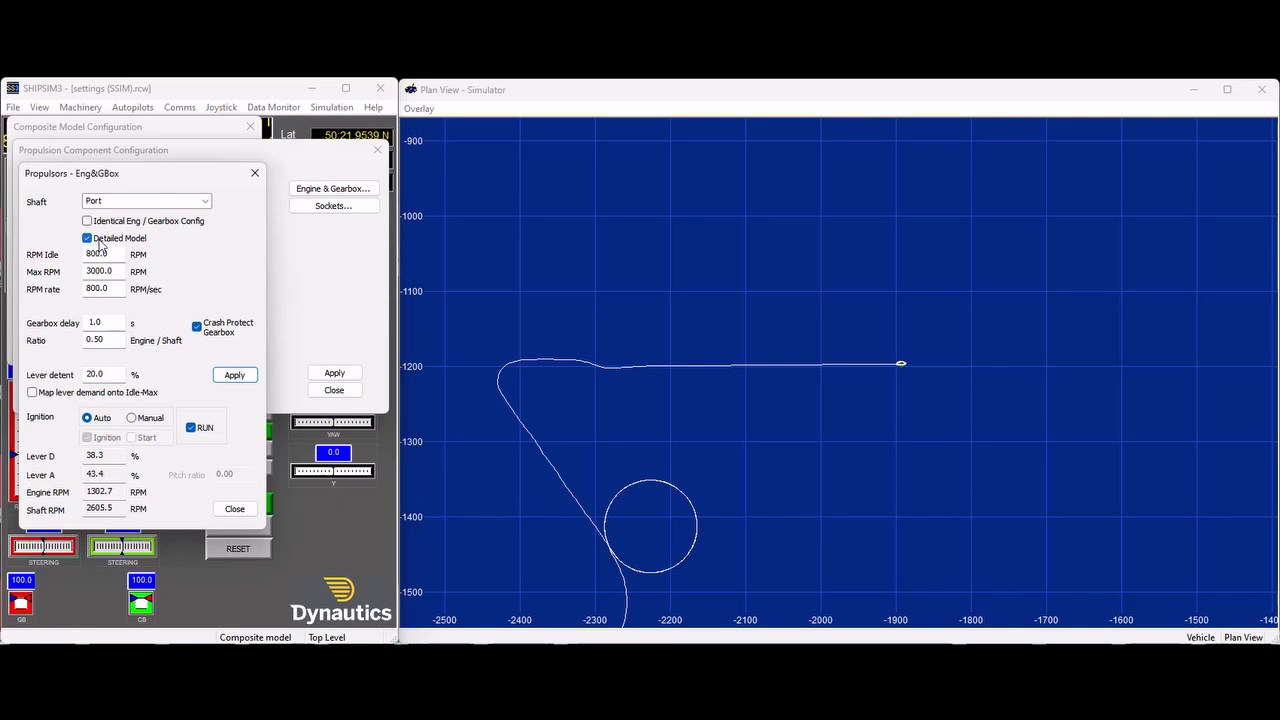
Check both shafts' waterjet socket assignments, then display the CAM matrix through socket 9: Stbd BT.
left_click(333, 205)
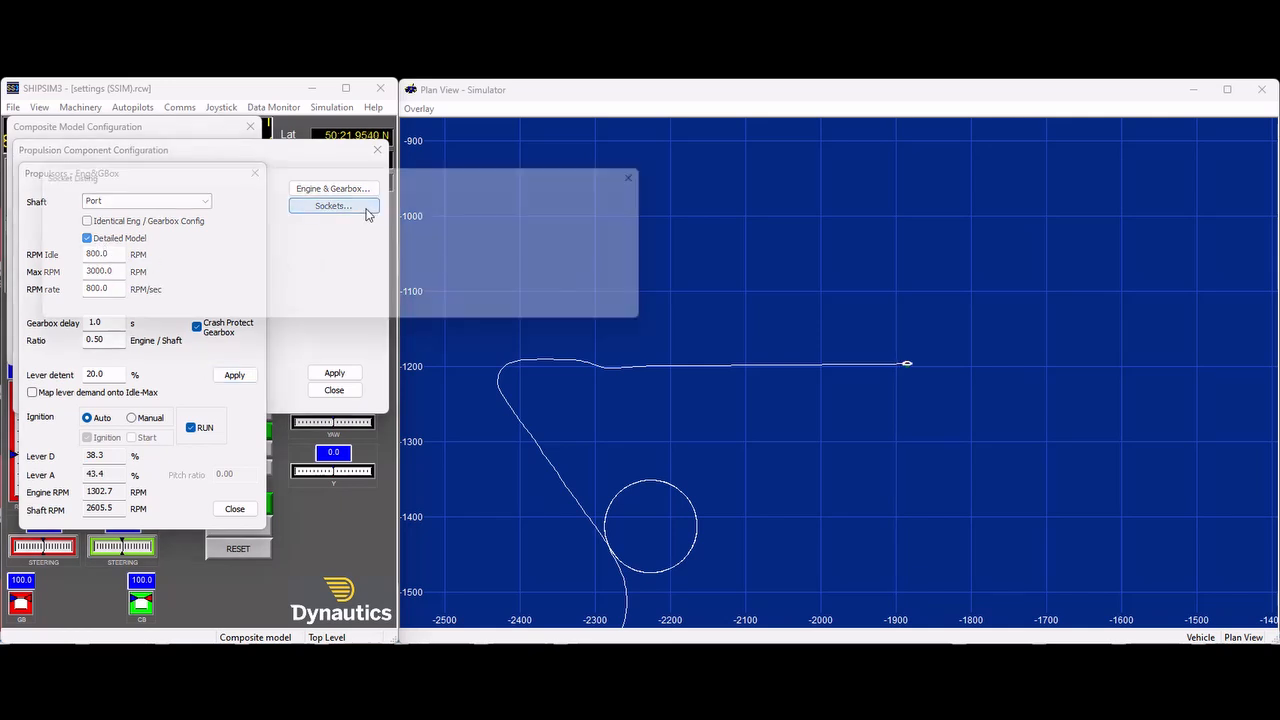
left_click(333, 205)
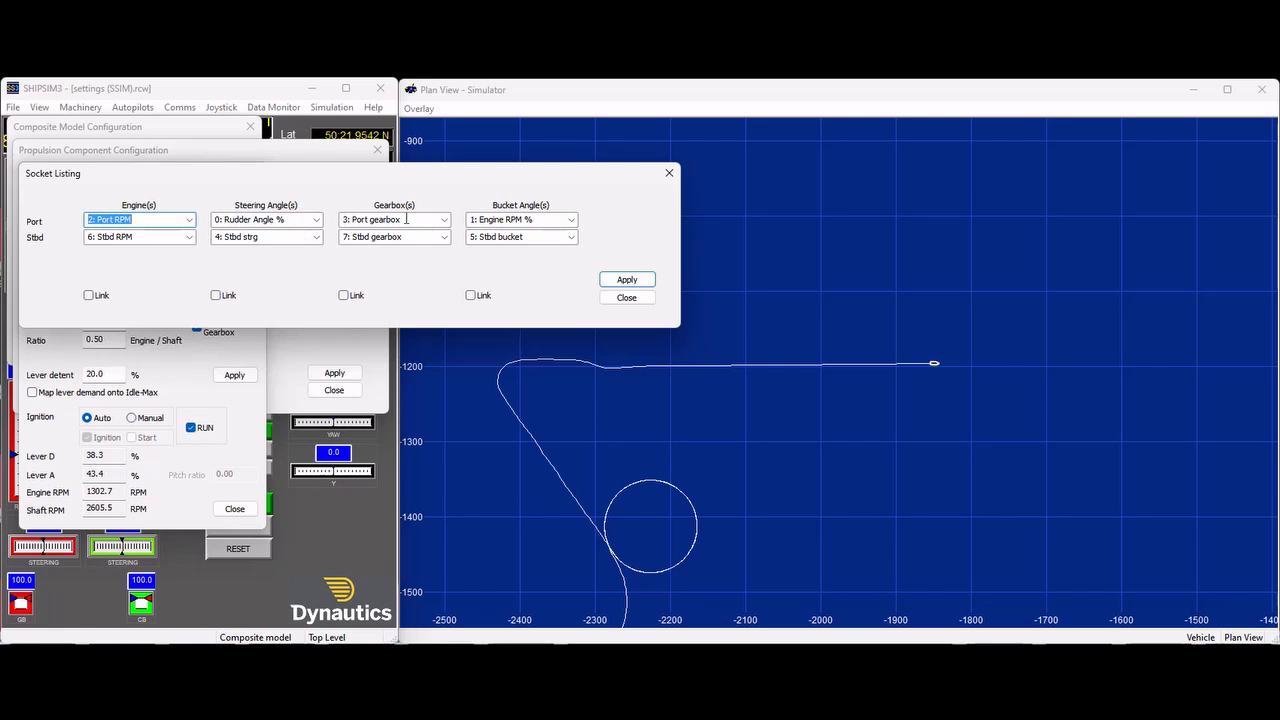
mouse_move(555, 237)
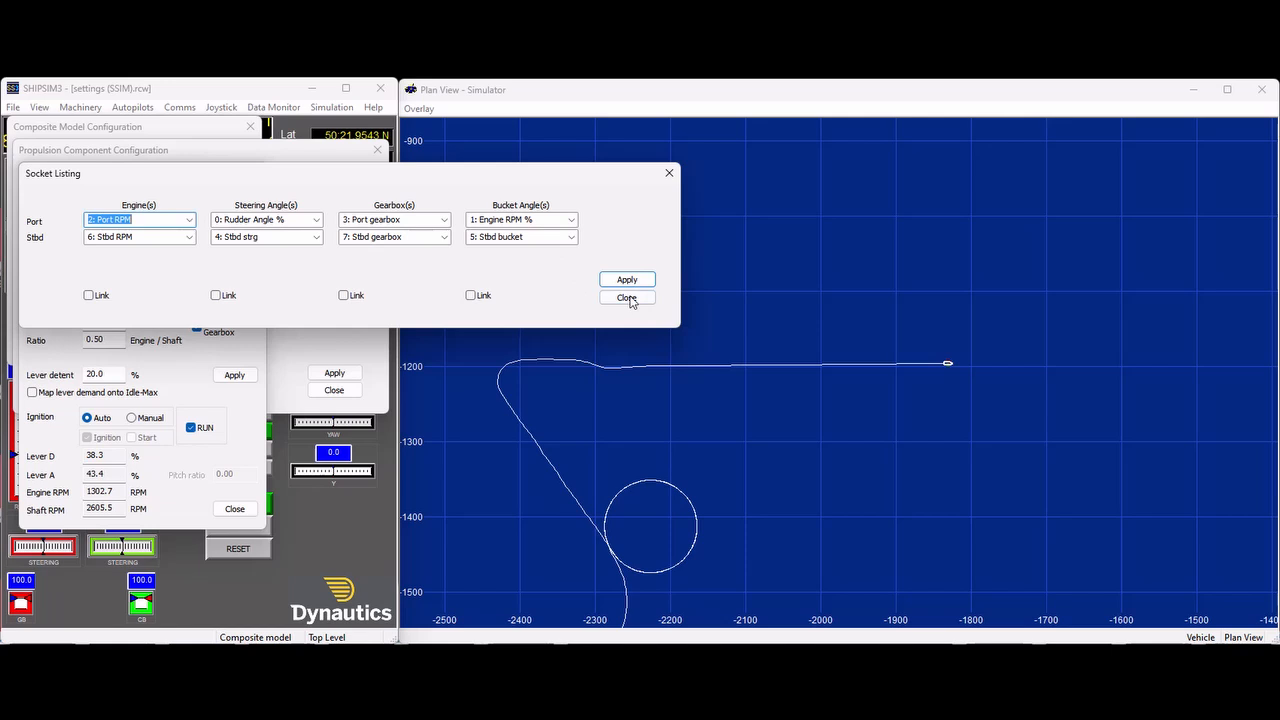
left_click(626, 298)
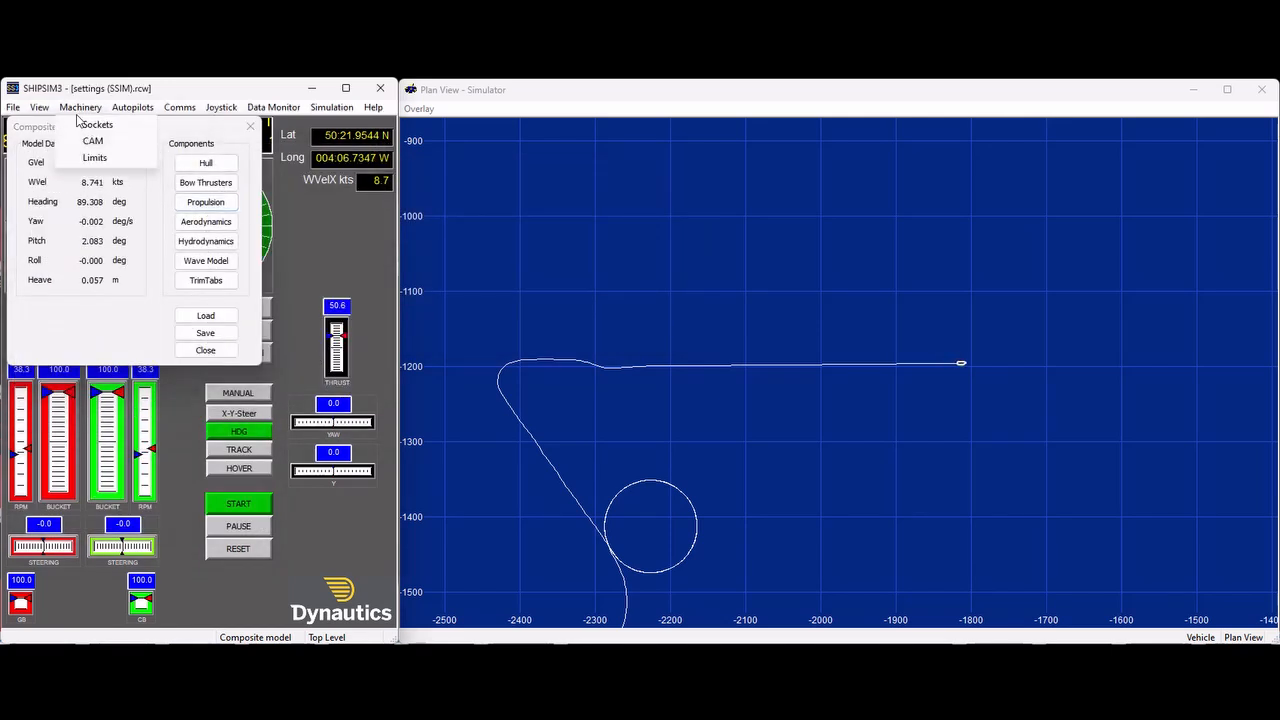
left_click(93, 140)
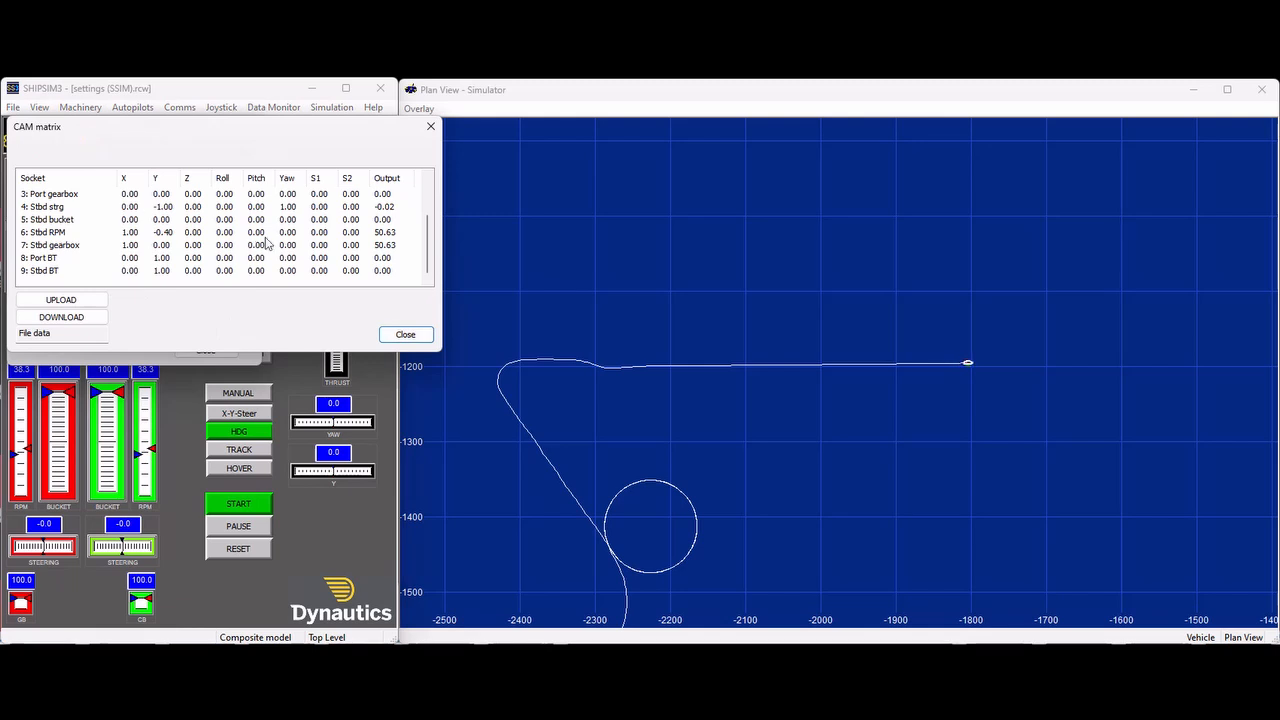